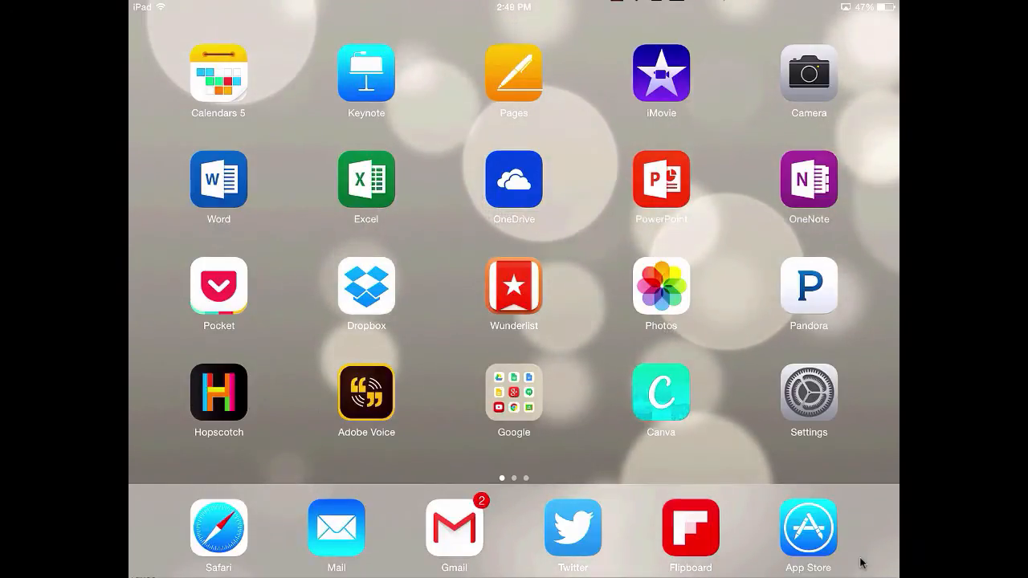
# Step: Start a new Movie project from the iMovie Projects screen
pyautogui.click(660, 80)
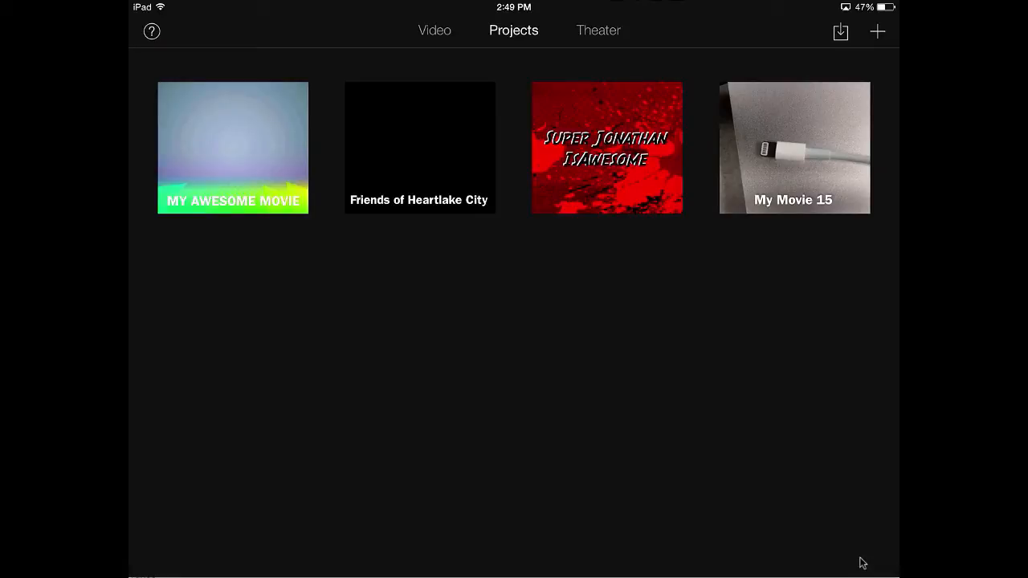
pyautogui.click(878, 32)
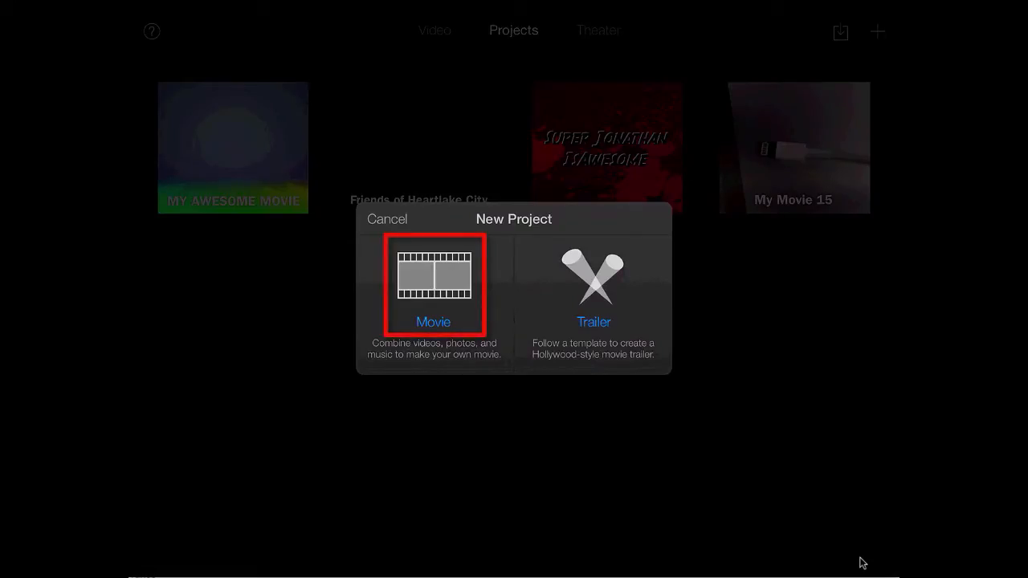
pyautogui.click(434, 286)
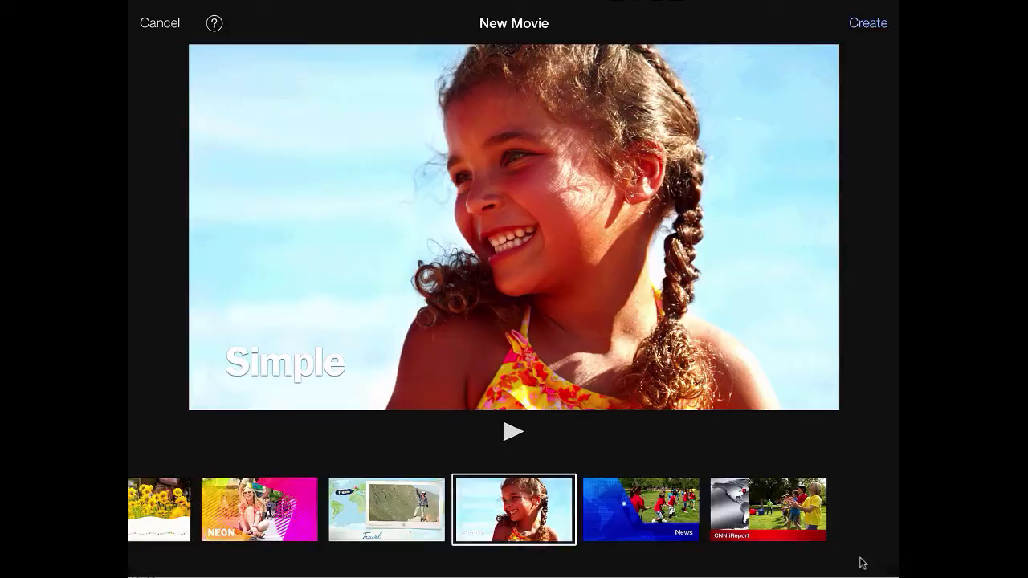
# Step: Browse the Travel and Playful themes, then settle back on Simple
pyautogui.click(386, 509)
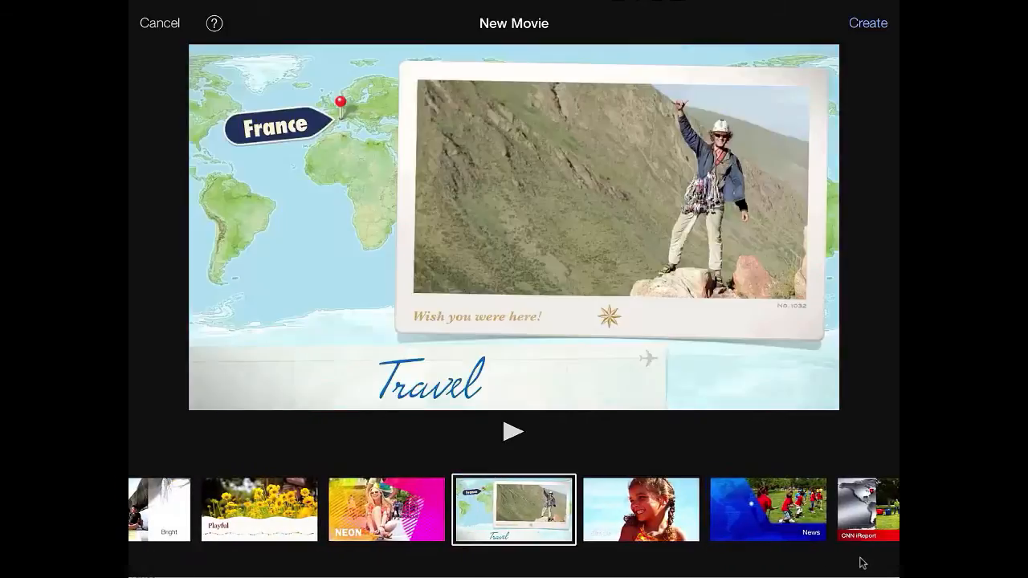
pyautogui.click(261, 510)
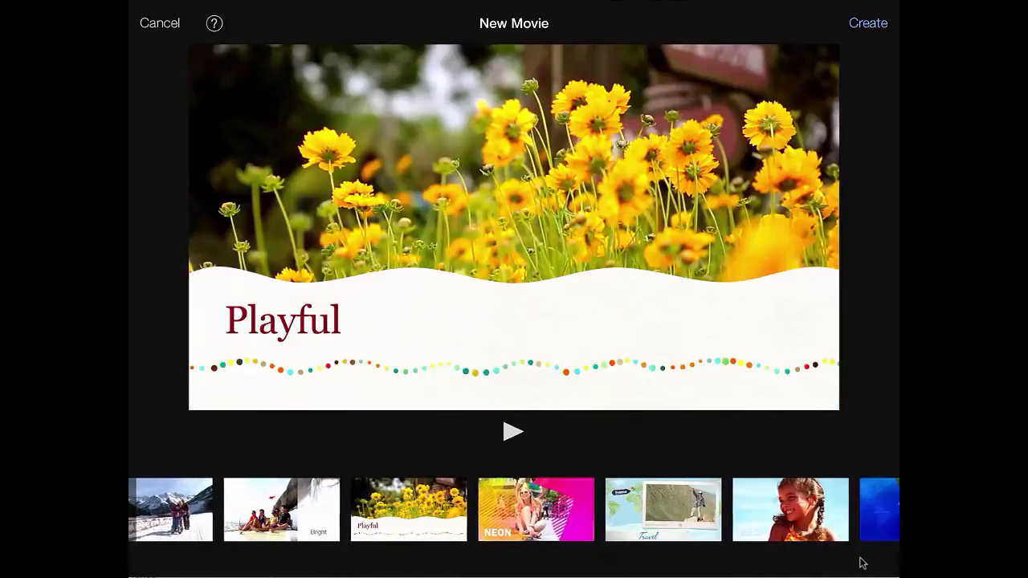
pyautogui.click(790, 510)
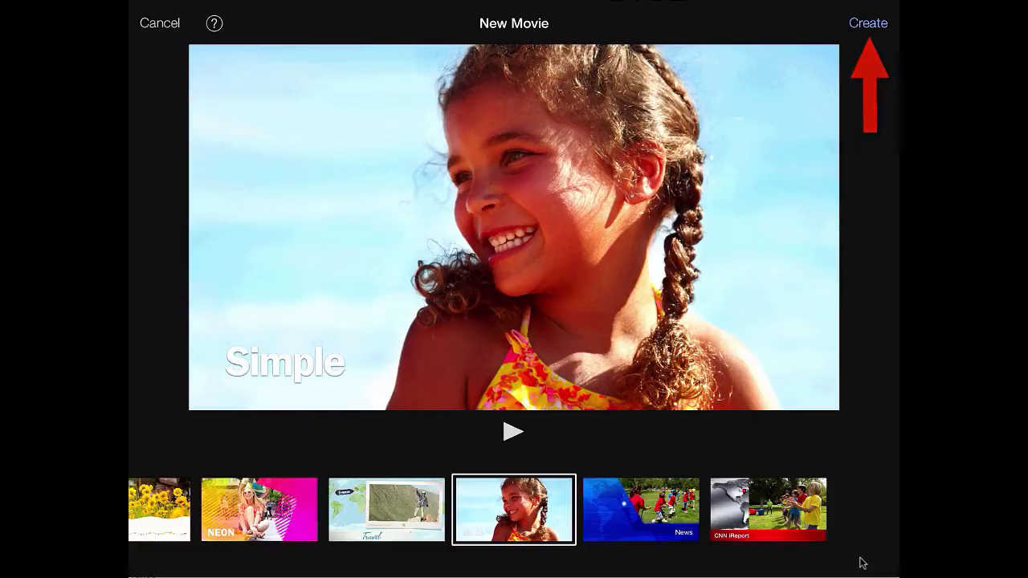
# Step: Create the Simple-theme movie and add the poppy clip and a field clip from All videos
pyautogui.click(868, 23)
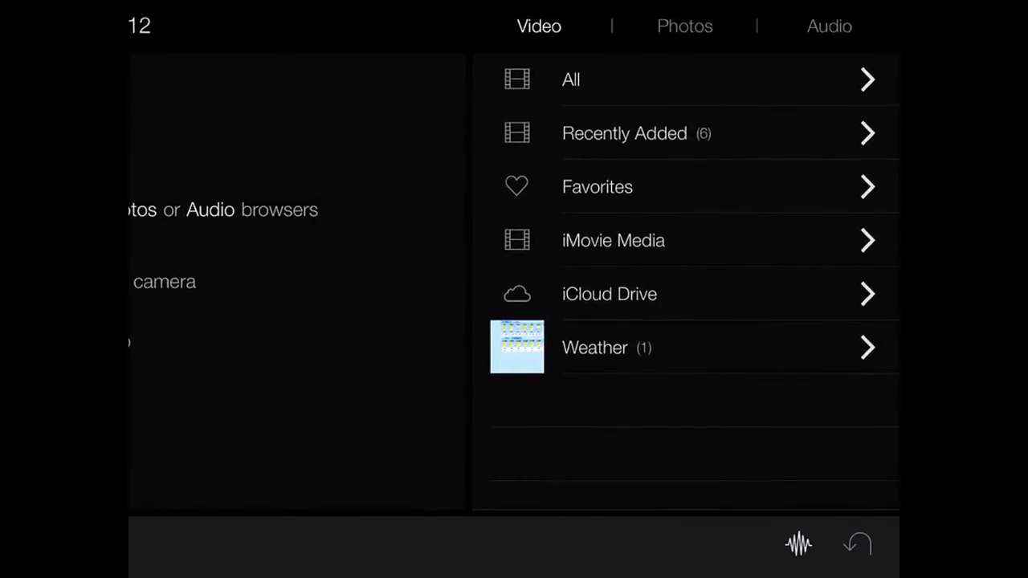
pyautogui.click(571, 79)
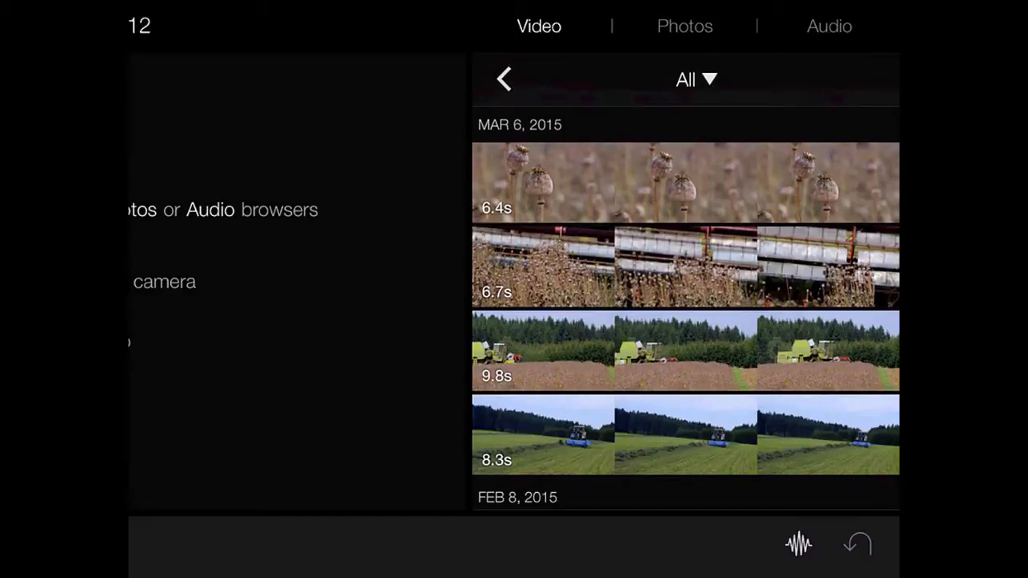
pyautogui.click(684, 183)
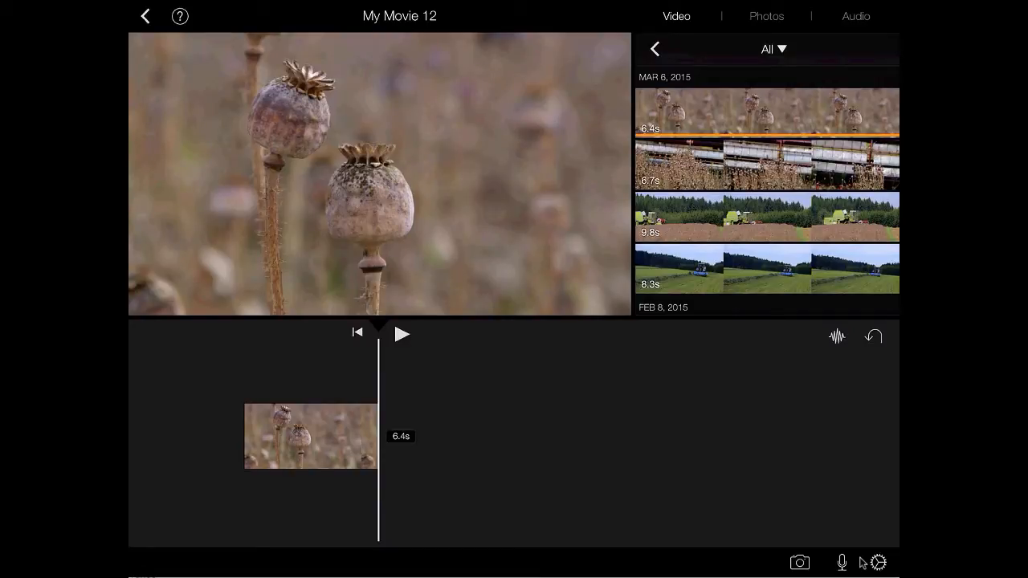
pyautogui.click(768, 164)
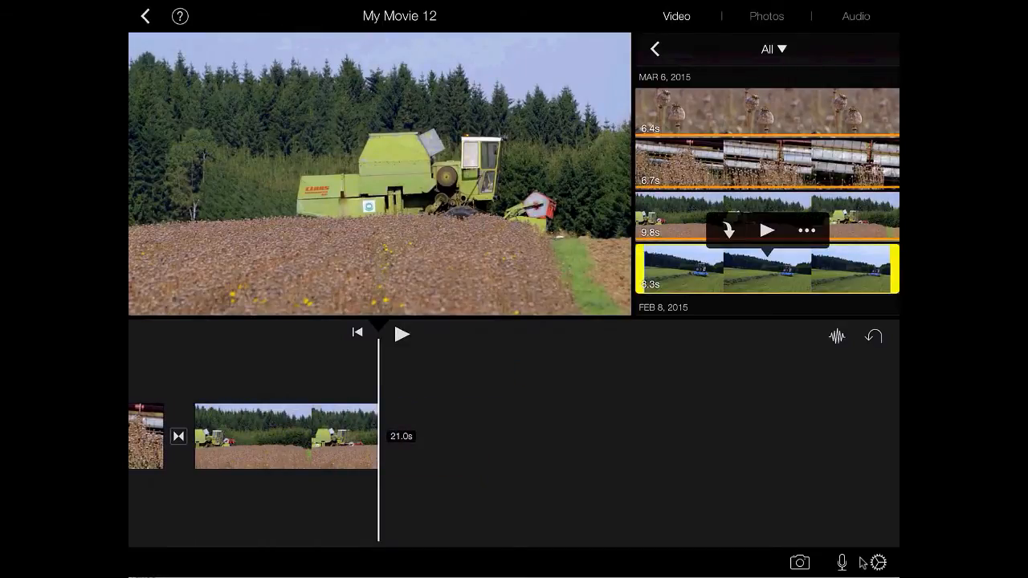
# Step: Add the blue tractor clip as the fourth clip and play the movie from the start
pyautogui.click(728, 232)
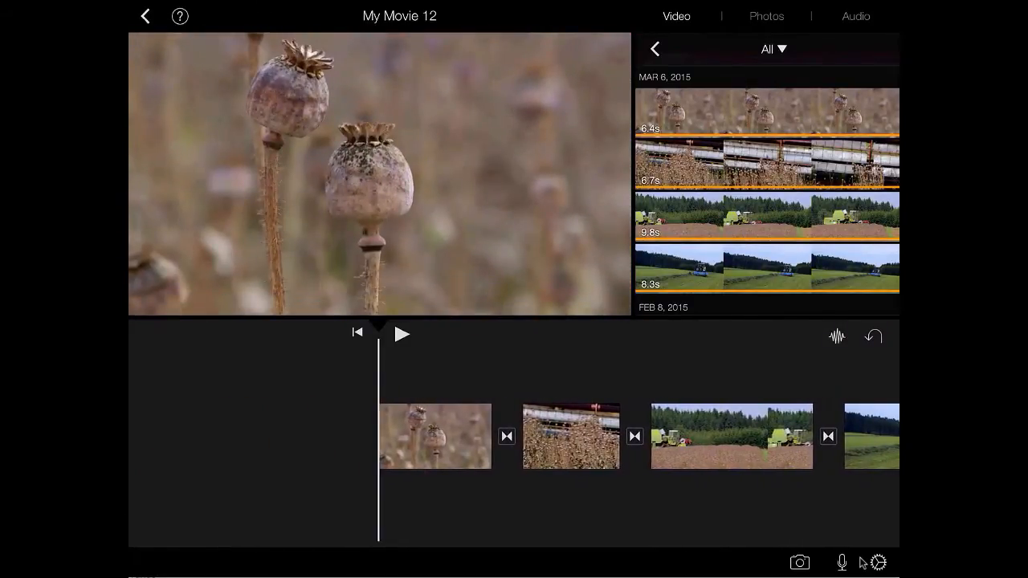
pyautogui.click(401, 334)
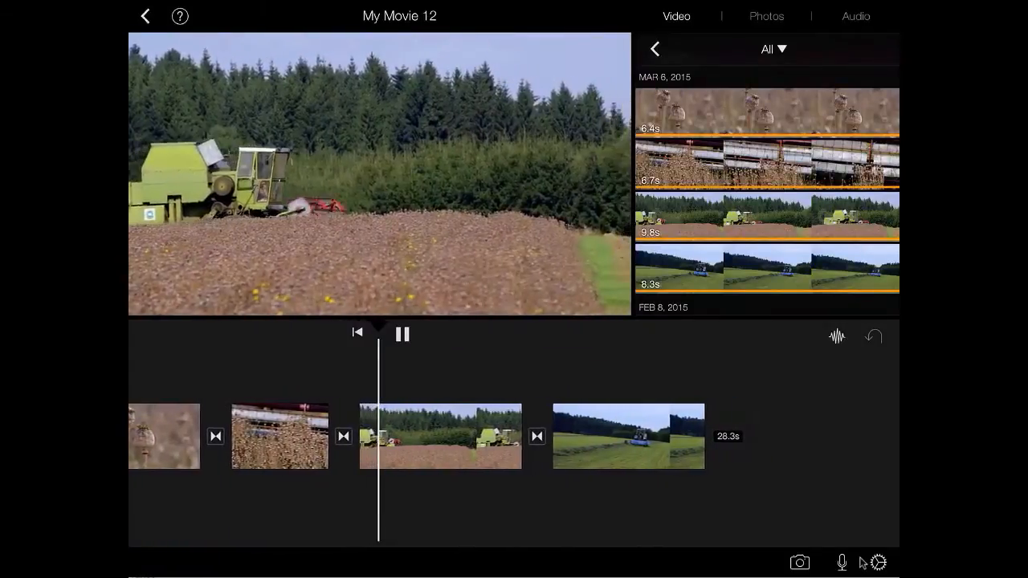
pyautogui.click(402, 334)
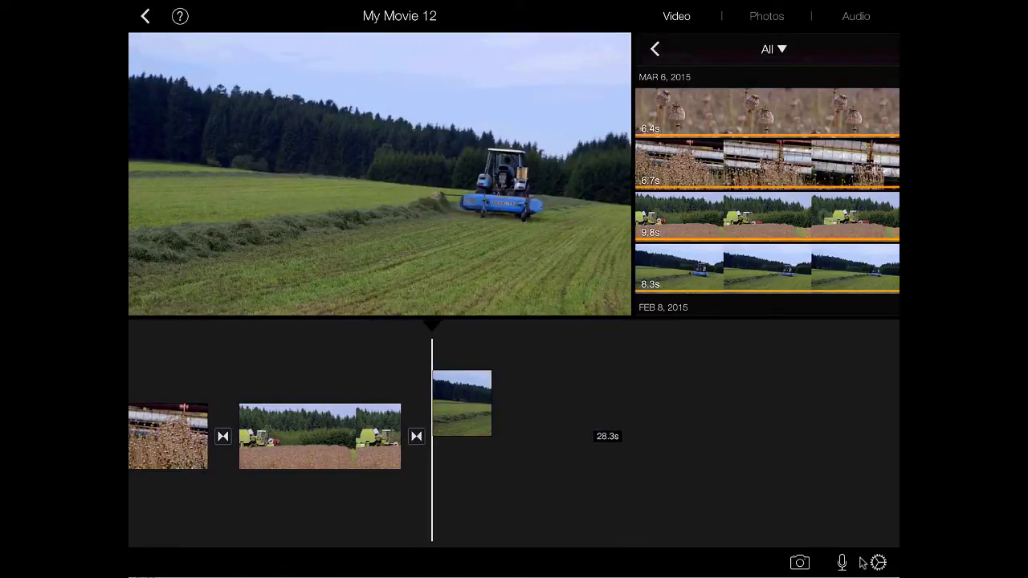
# Step: Drag the blue tractor clip ahead of the green combine clip and select the combine clip
pyautogui.moveTo(463, 401); pyautogui.dragTo(324, 386)
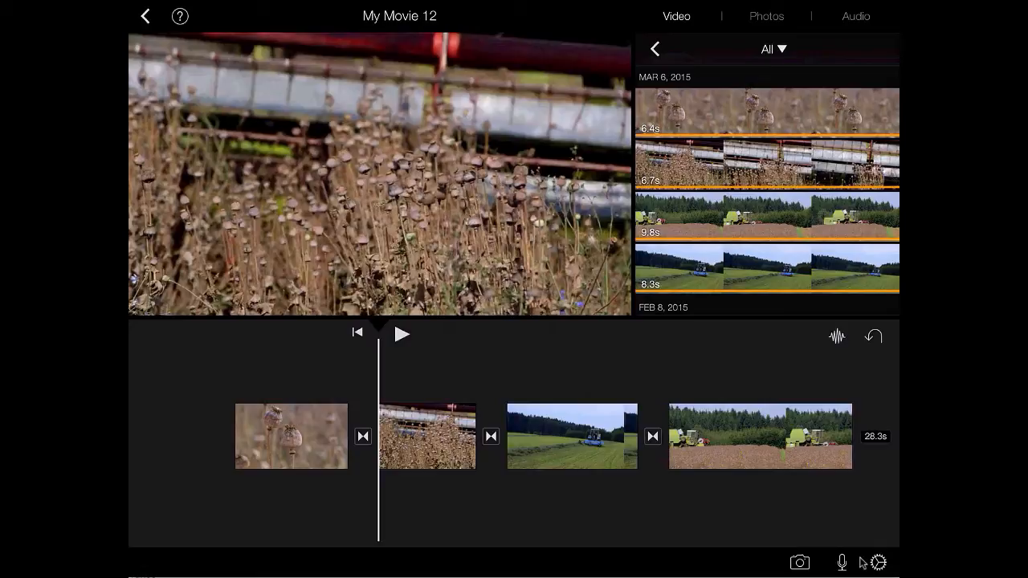
pyautogui.click(760, 437)
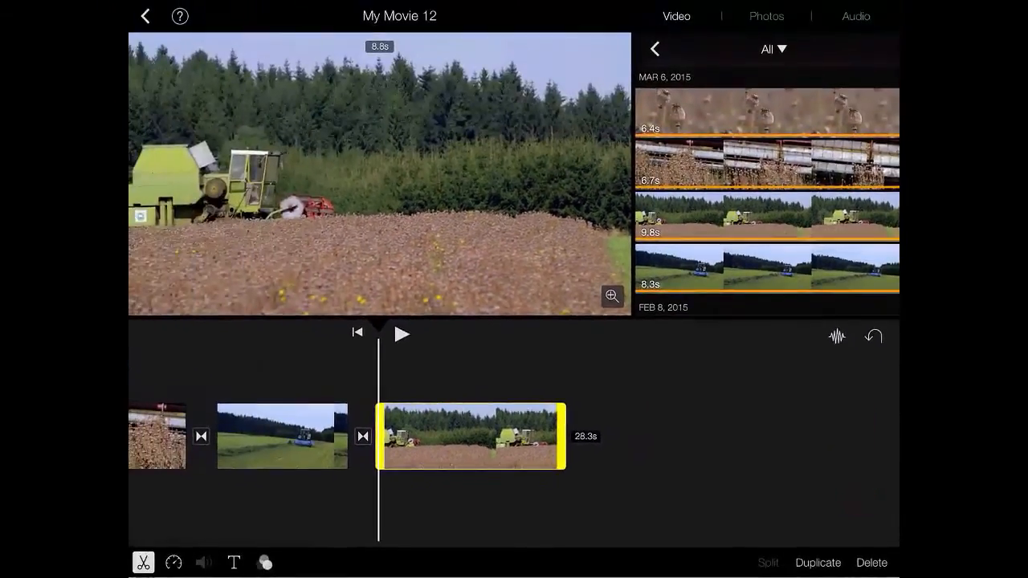
pyautogui.click(871, 563)
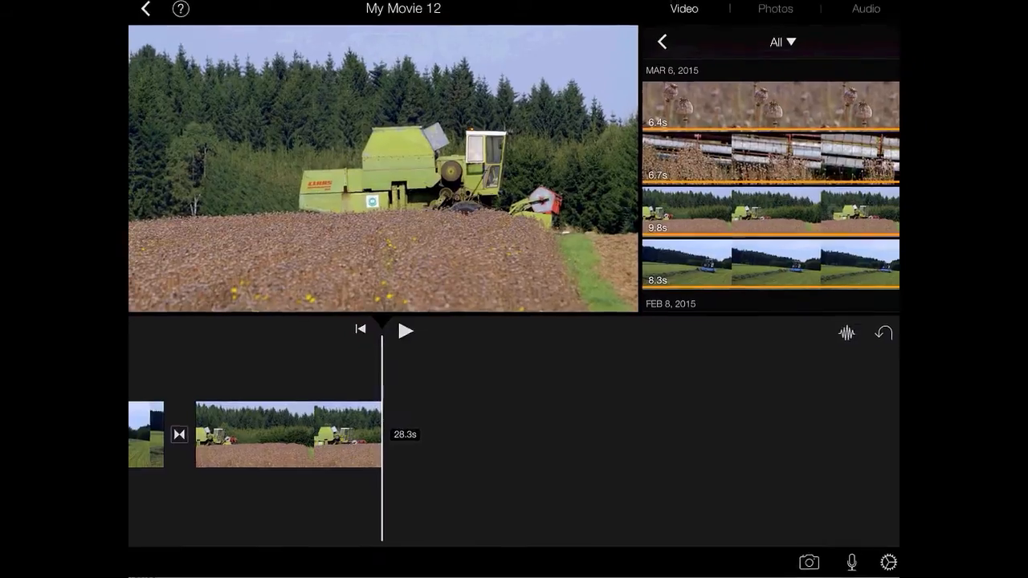
# Step: Trim the combine harvester clip from its end handle to shorten the movie
pyautogui.click(288, 433)
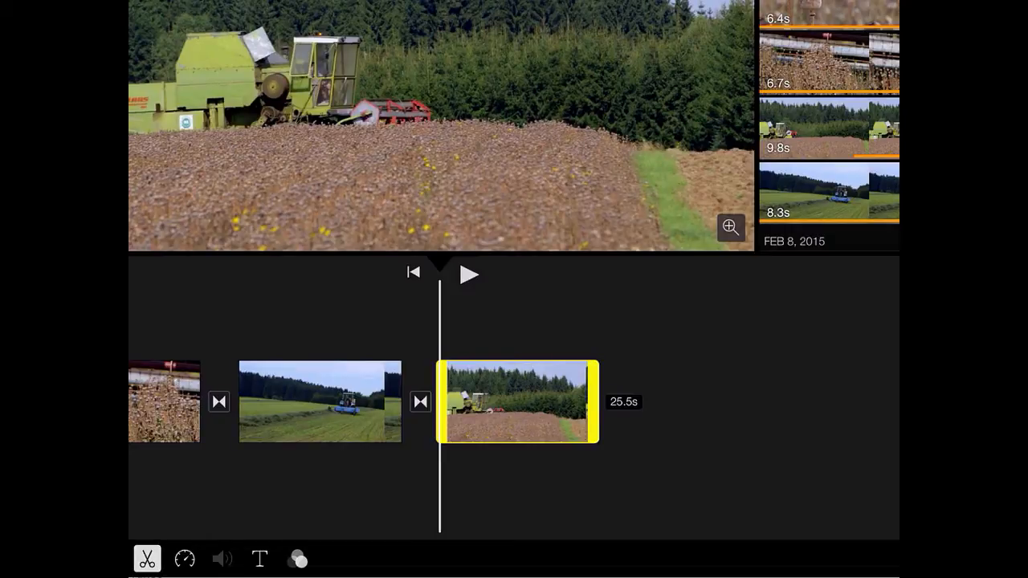
pyautogui.moveTo(591, 402); pyautogui.dragTo(547, 402)
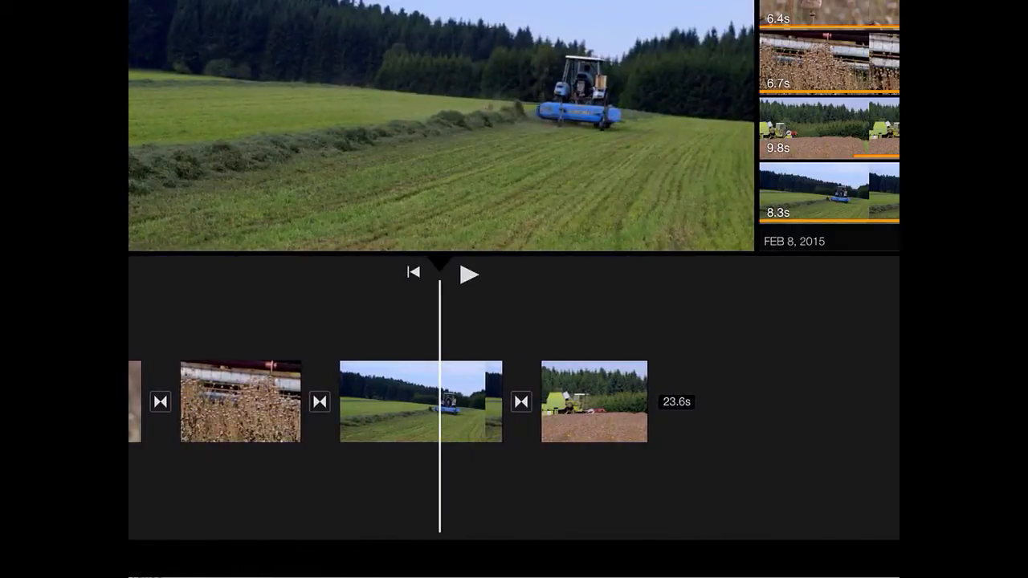
pyautogui.click(421, 402)
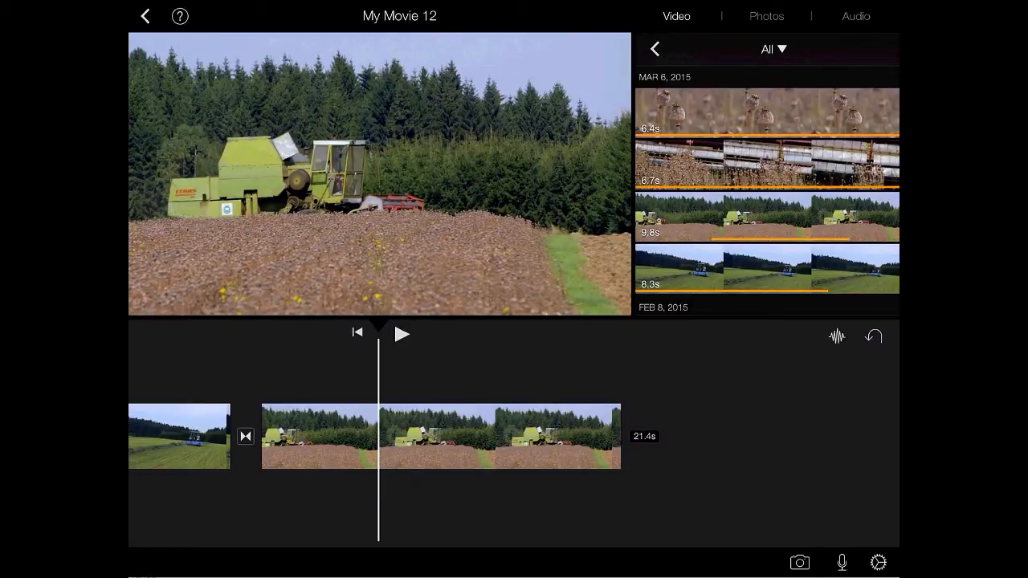
# Step: Split the combine harvester clip at two playhead positions into three pieces
pyautogui.click(440, 437)
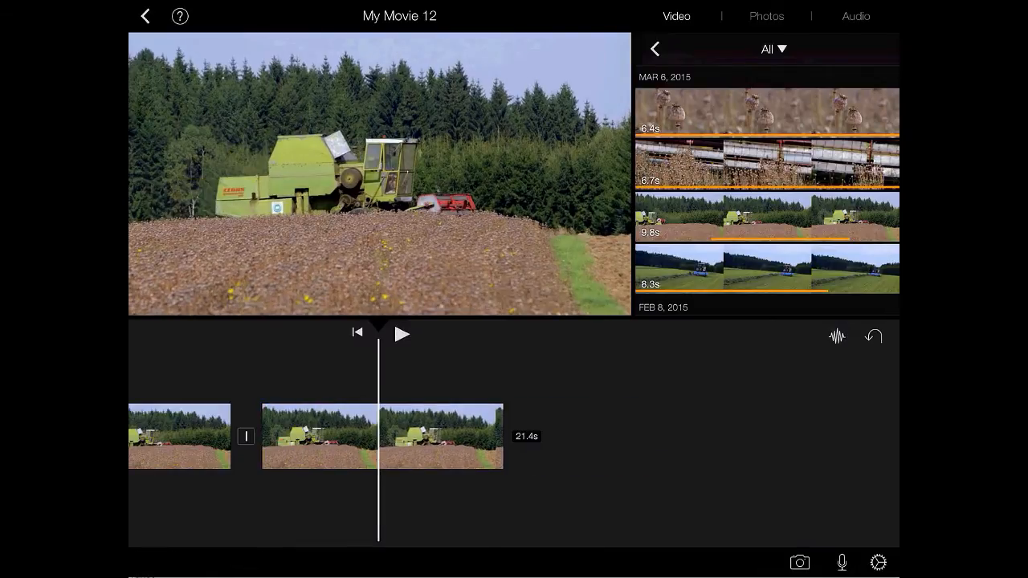
pyautogui.click(383, 437)
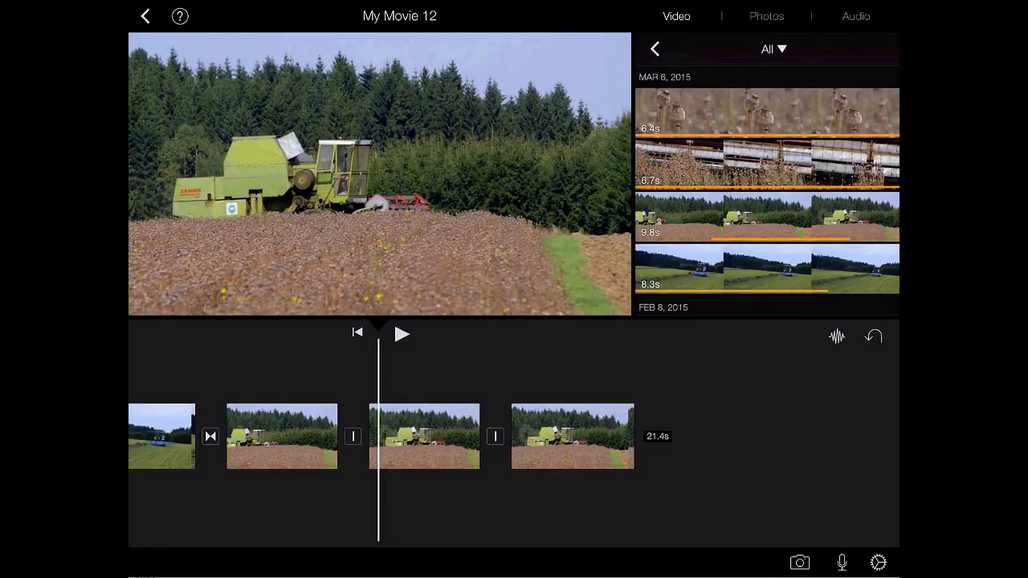
pyautogui.click(424, 437)
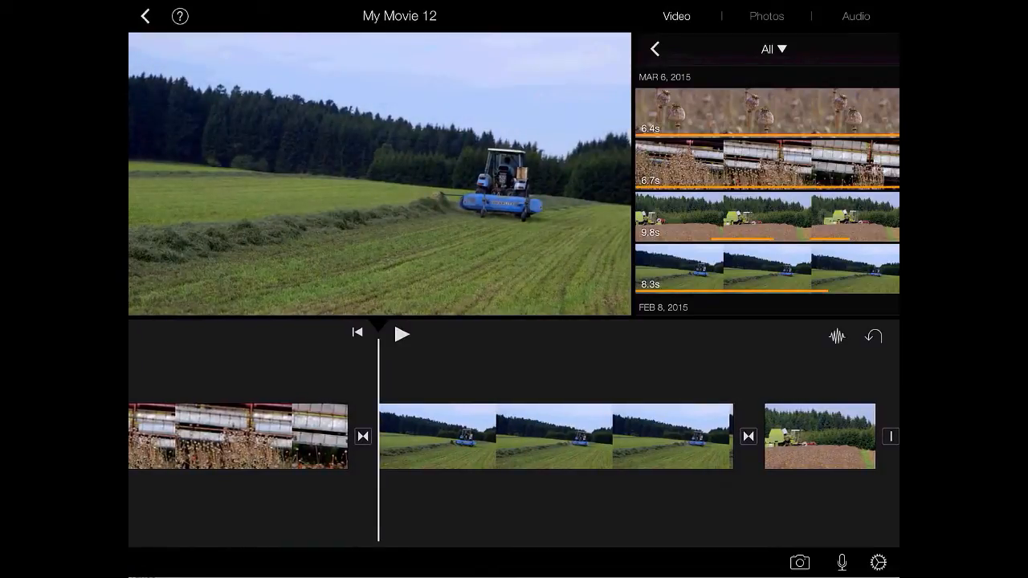
# Step: Give the blue tractor clip a two-line title style and start editing its text
pyautogui.click(556, 437)
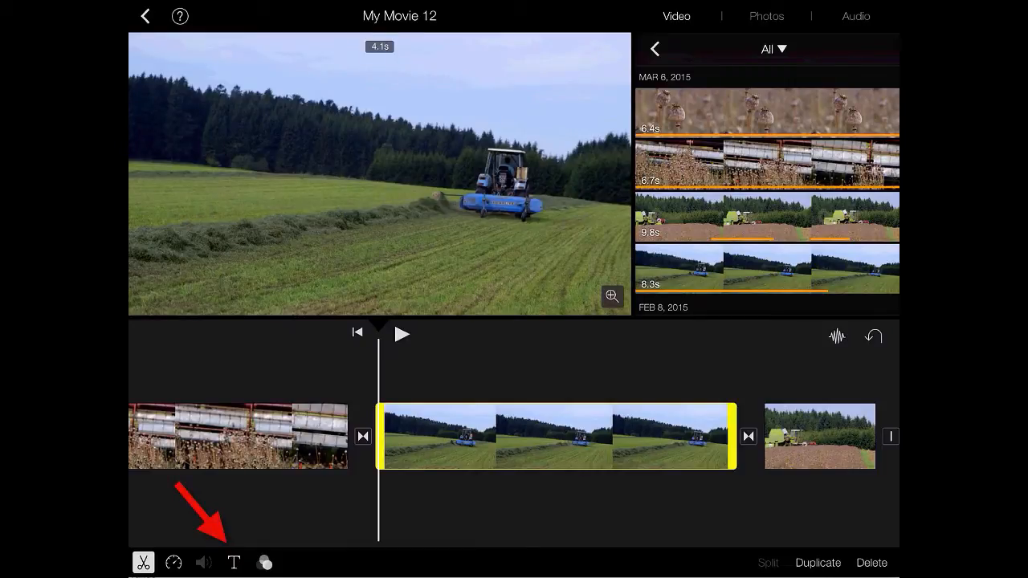
pyautogui.click(234, 563)
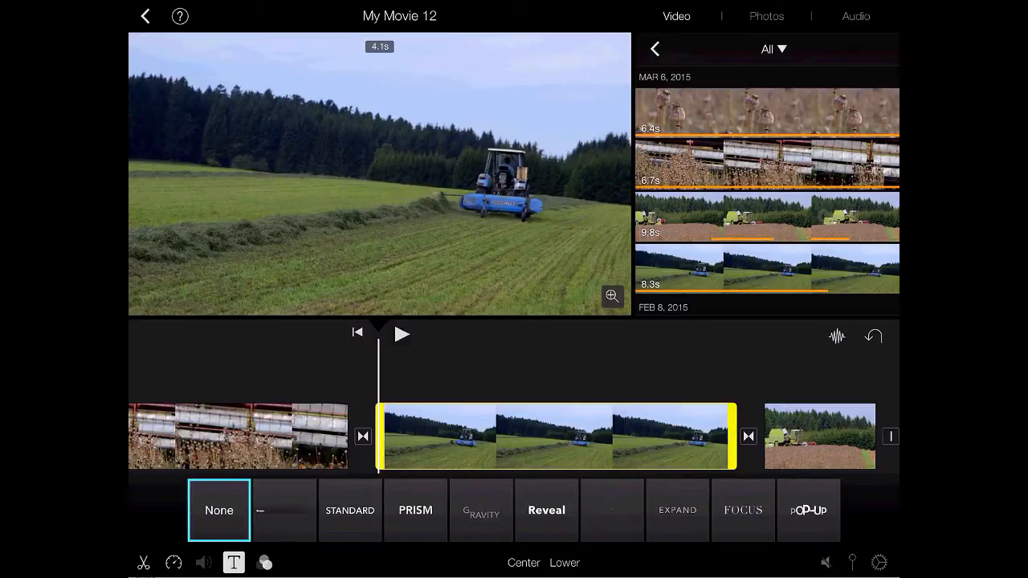
pyautogui.hscroll(-3)
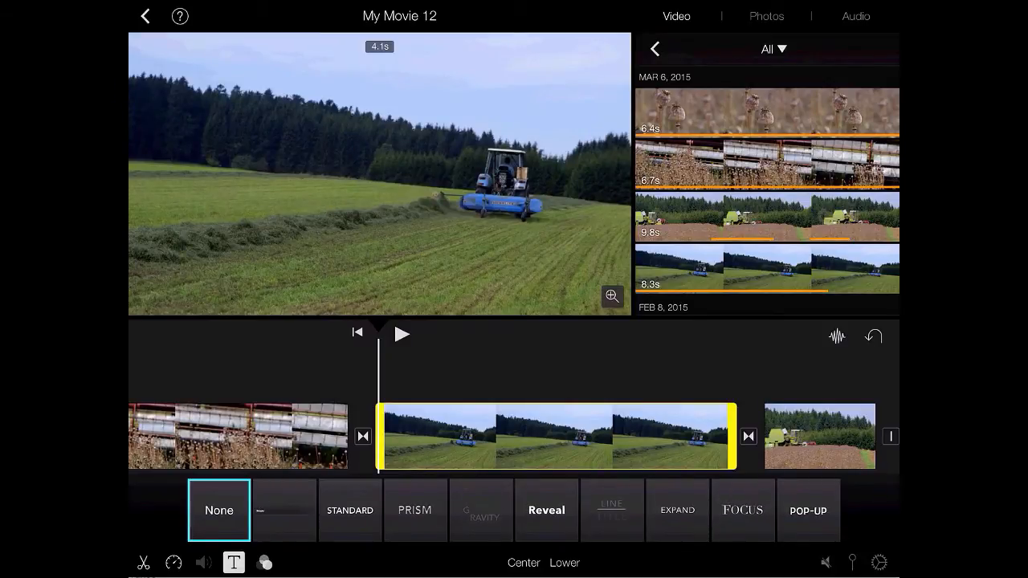
pyautogui.click(611, 511)
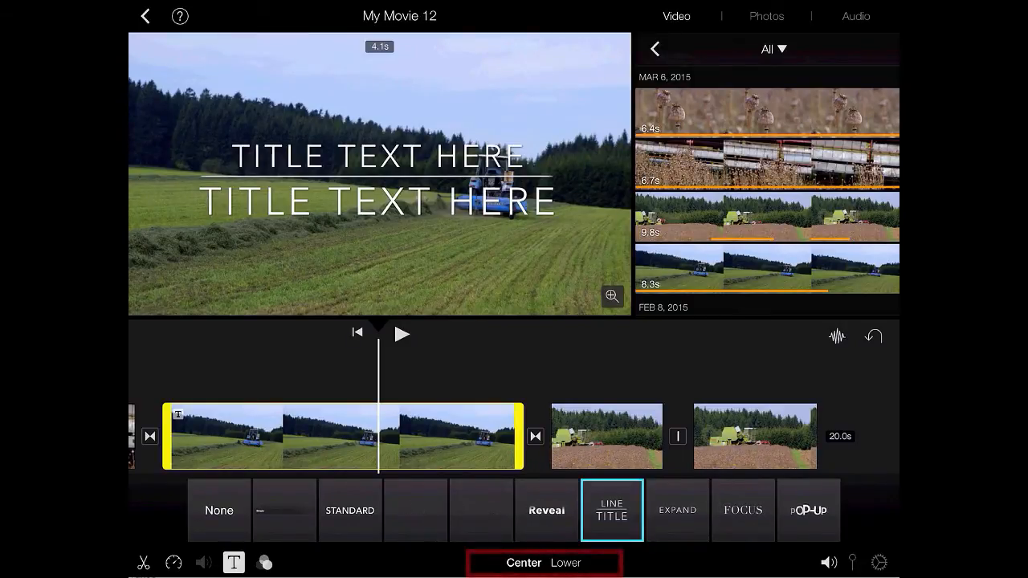
pyautogui.hscroll(-3)
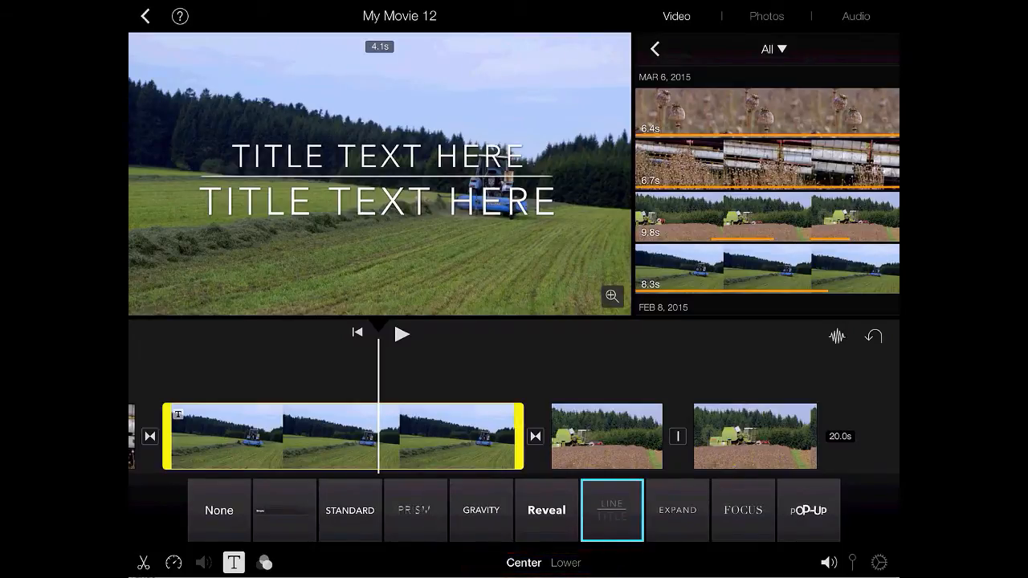
pyautogui.click(611, 511)
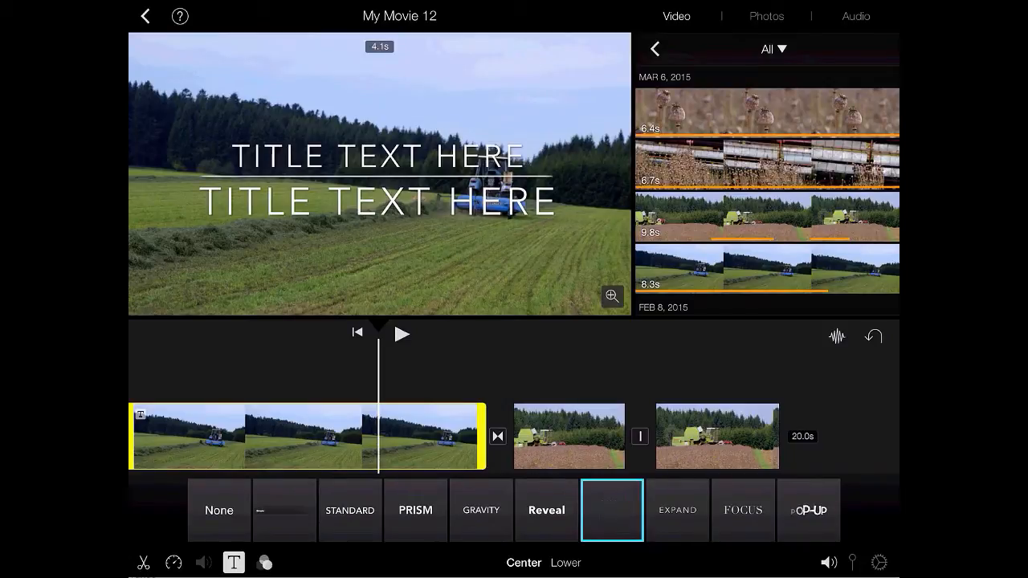
pyautogui.click(611, 511)
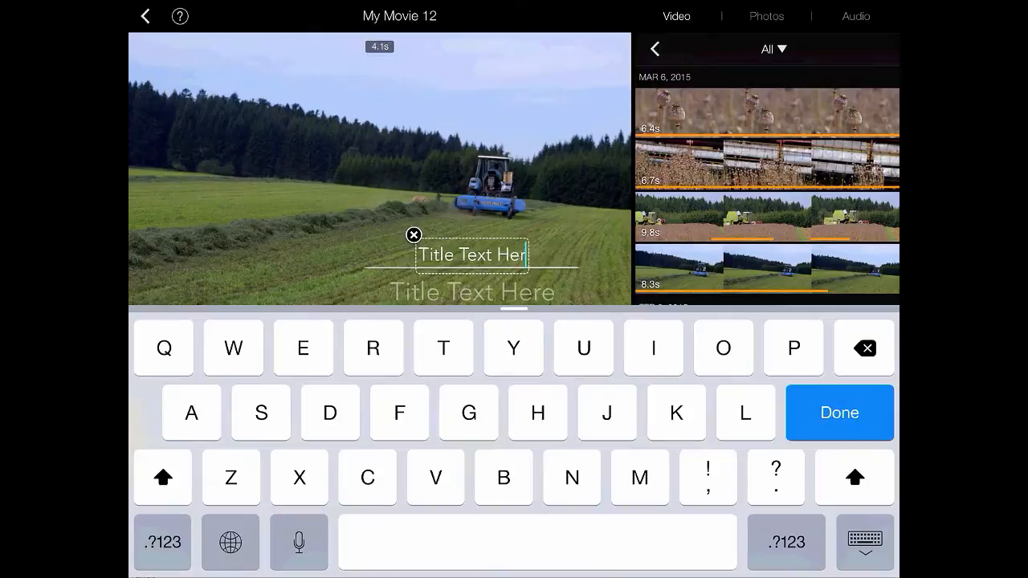
# Step: Replace the placeholder lines with TITLE ONE and TITLE TWO and finish editing
pyautogui.click(864, 347)
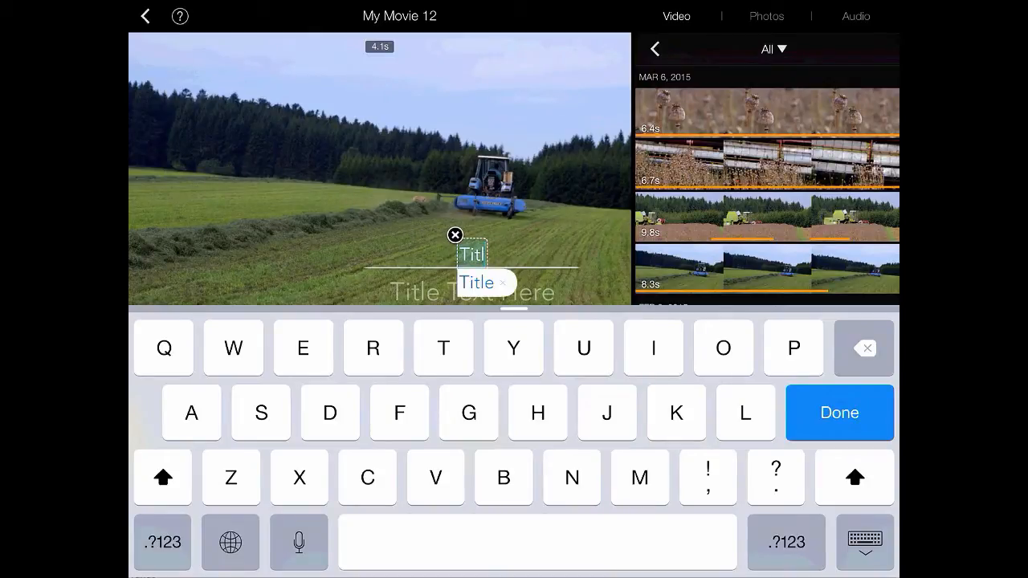
pyautogui.click(723, 347)
pyautogui.write('Title Te')
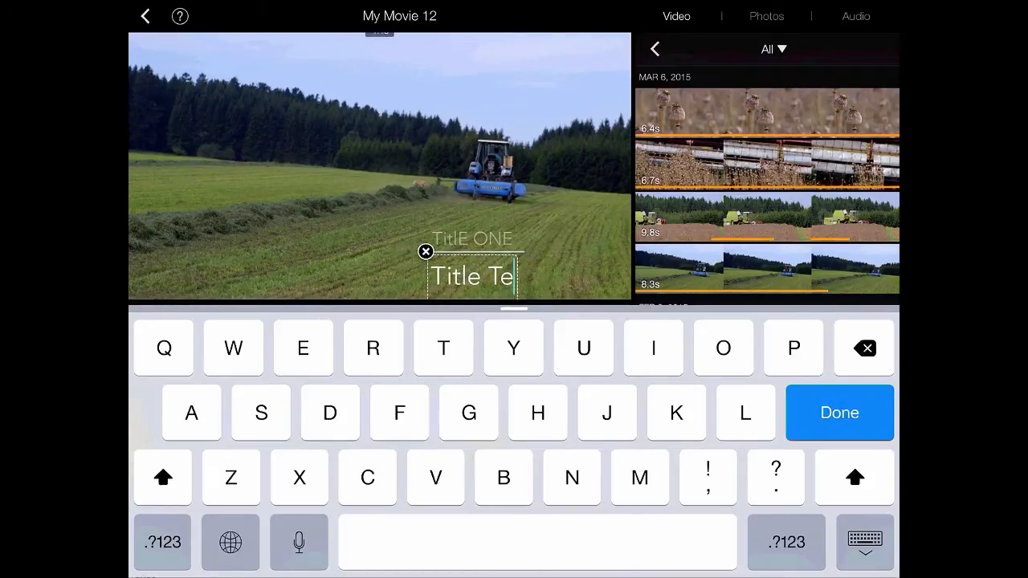
pyautogui.click(864, 347)
pyautogui.write('TITLE TWO')
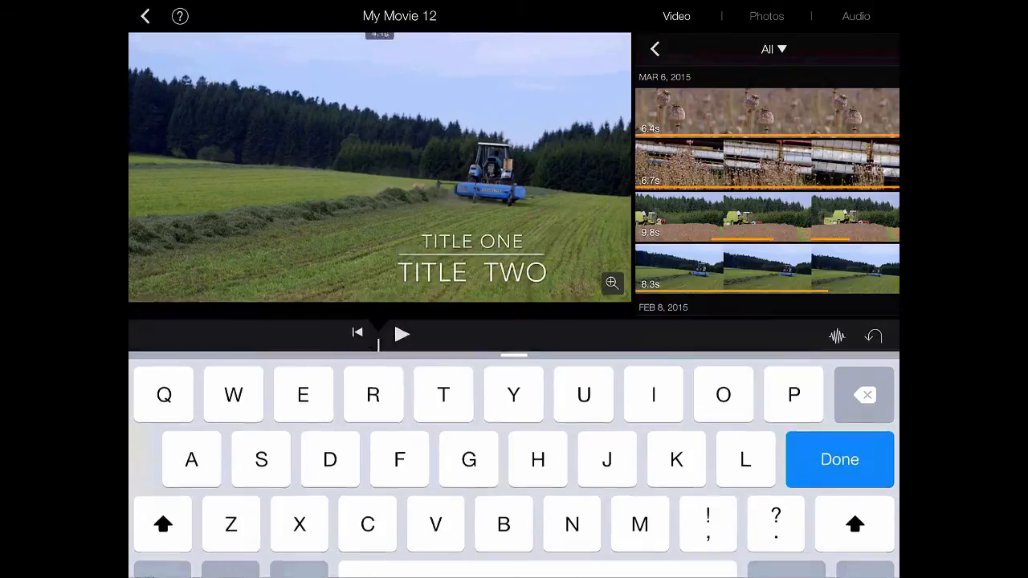
pyautogui.click(839, 460)
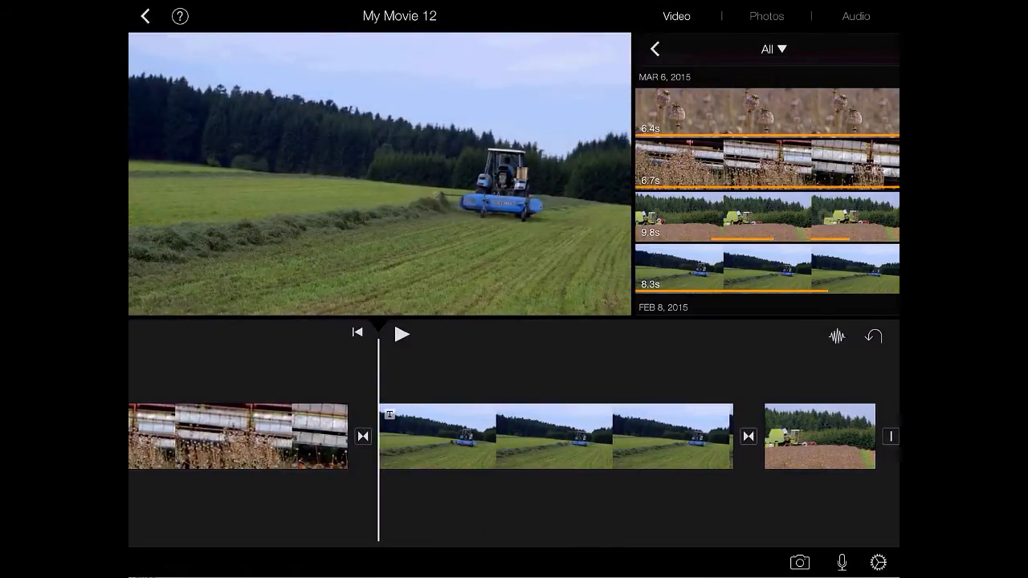
# Step: Play the movie to review the tractor title, then stop playback
pyautogui.click(401, 332)
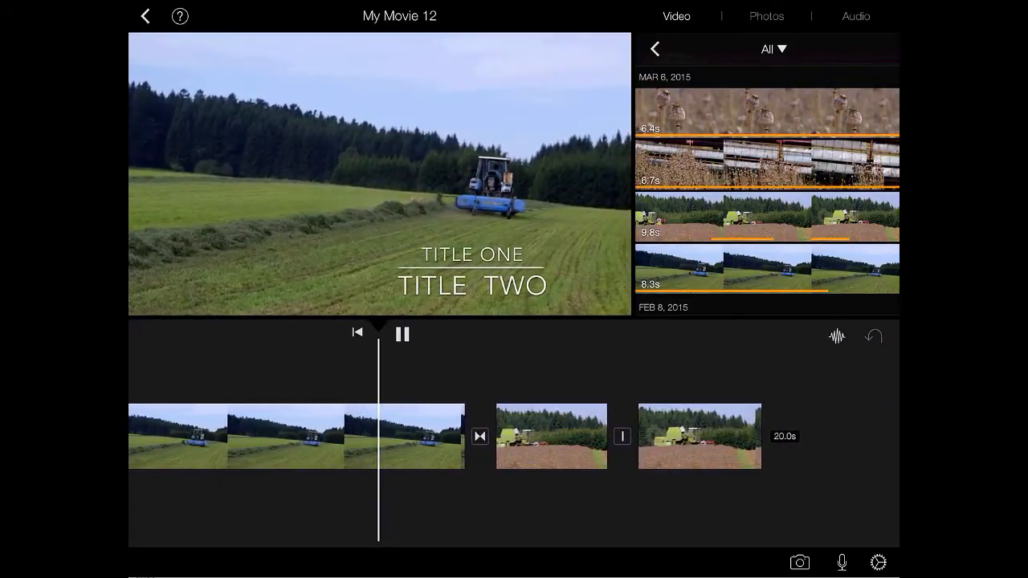
pyautogui.click(402, 332)
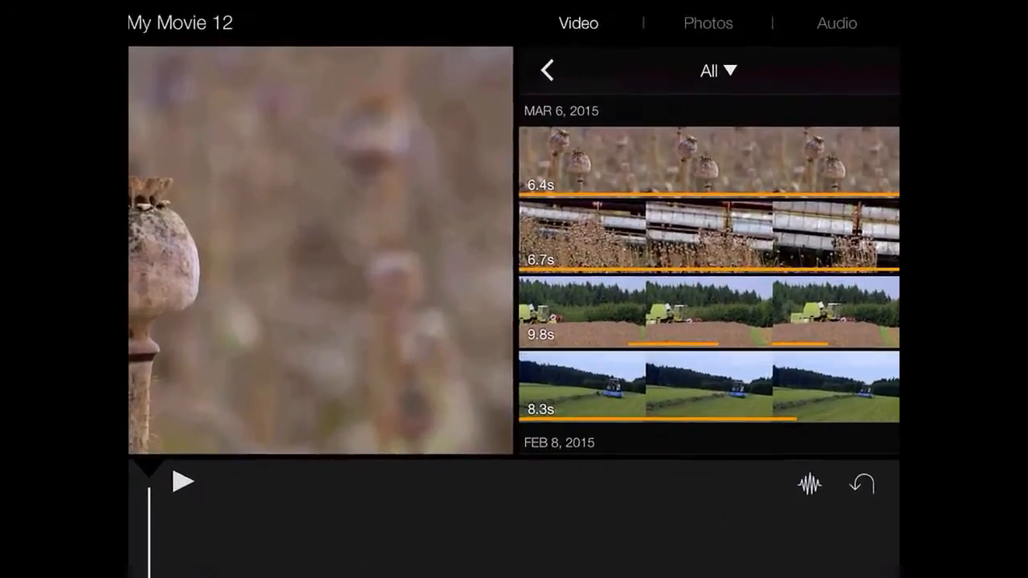
# Step: Browse Photos > All and scroll to the plain black image for the opening clip
pyautogui.click(707, 22)
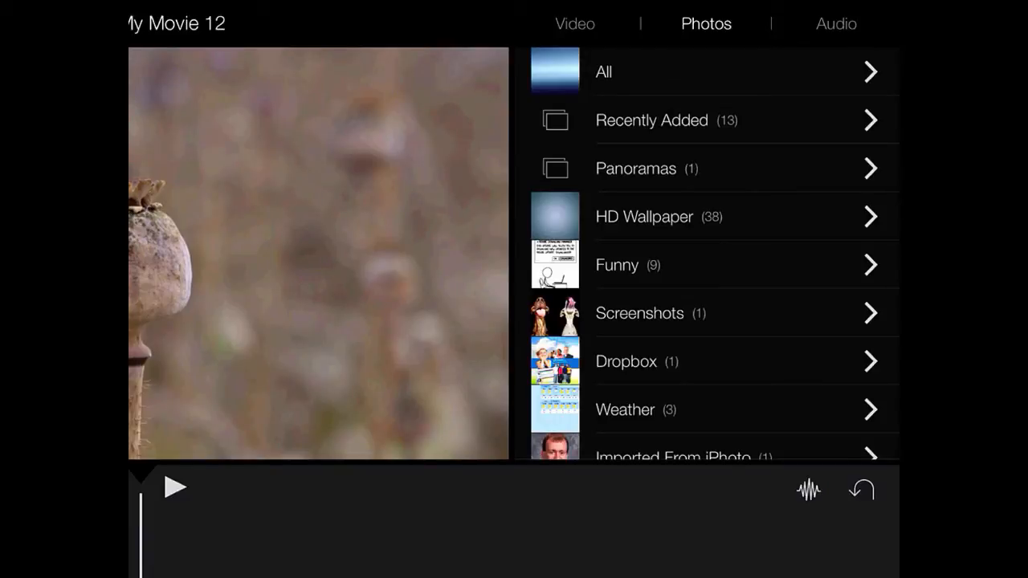
pyautogui.click(723, 70)
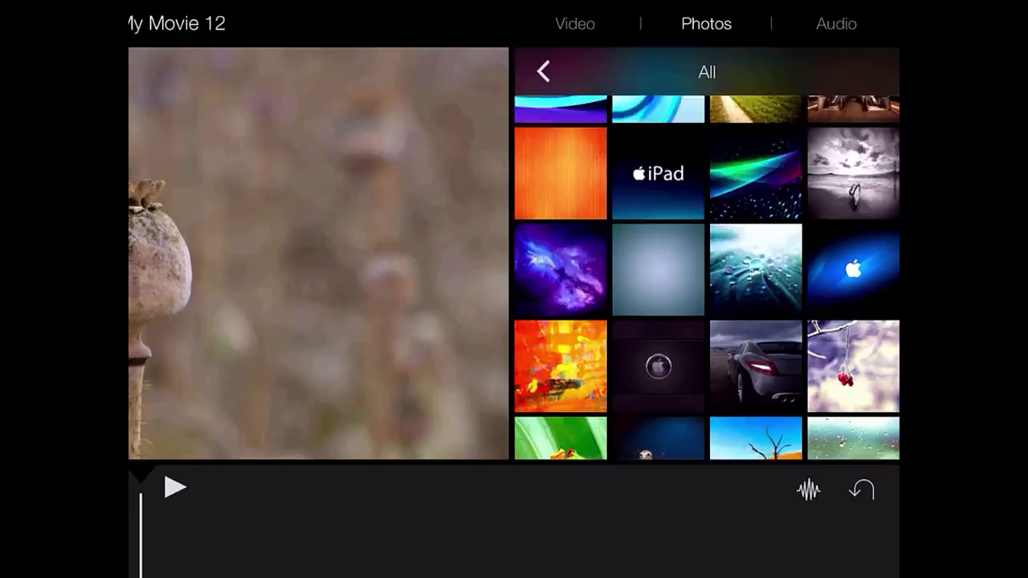
pyautogui.scroll(-3)
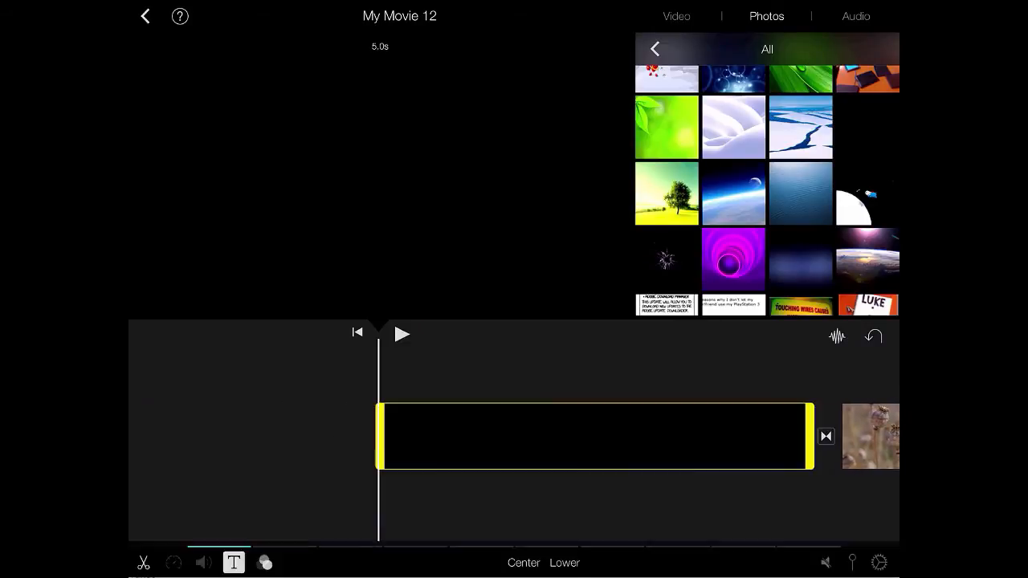
# Step: Apply the Prism title style to the black clip and edit its opening title text
pyautogui.click(233, 562)
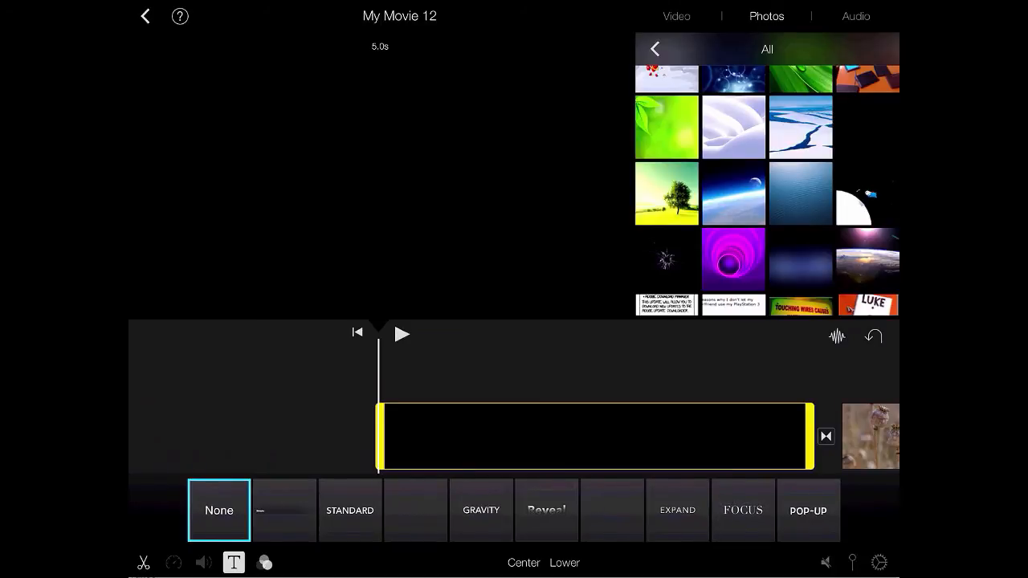
pyautogui.click(414, 511)
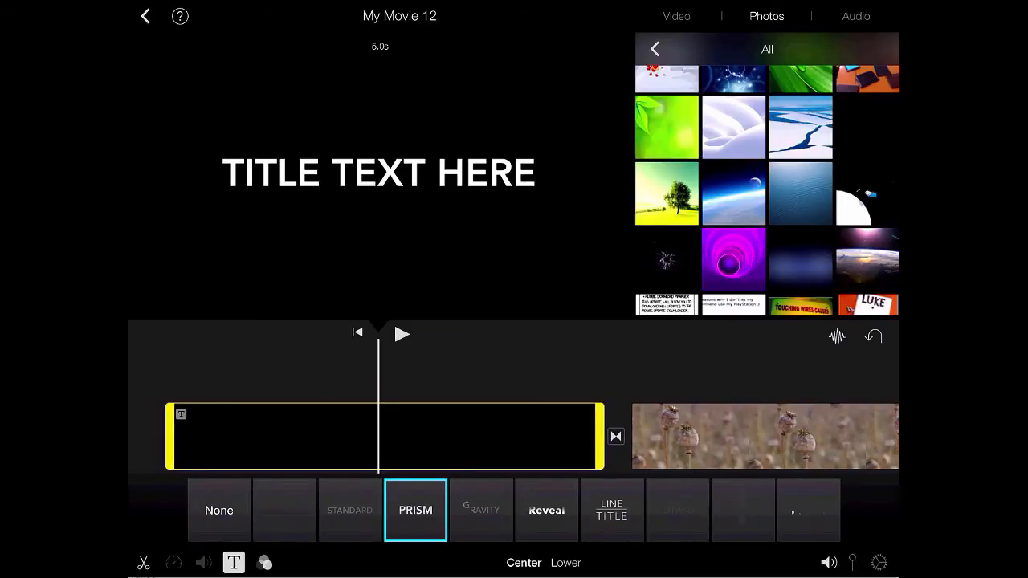
pyautogui.doubleClick(380, 172)
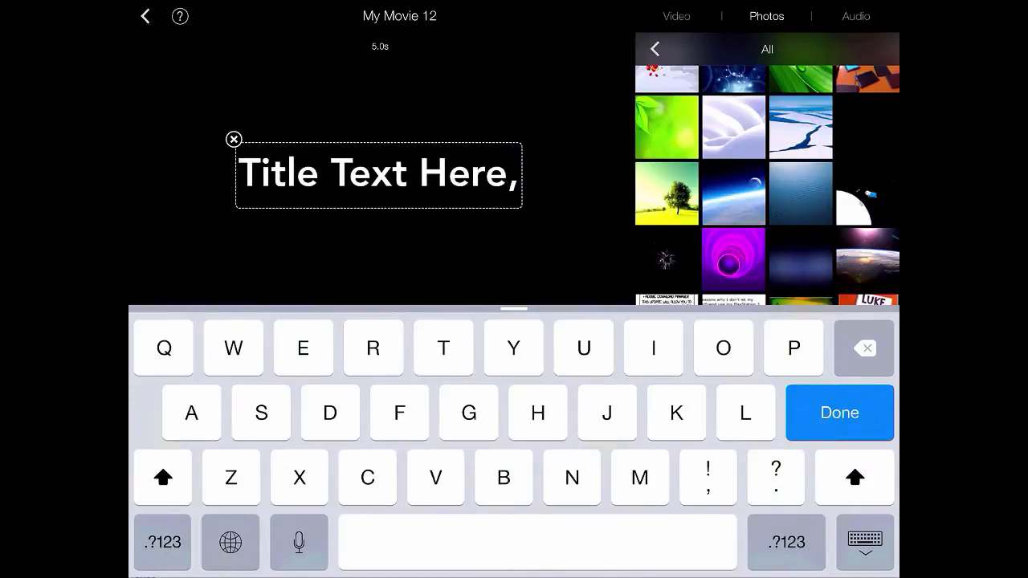
pyautogui.click(839, 412)
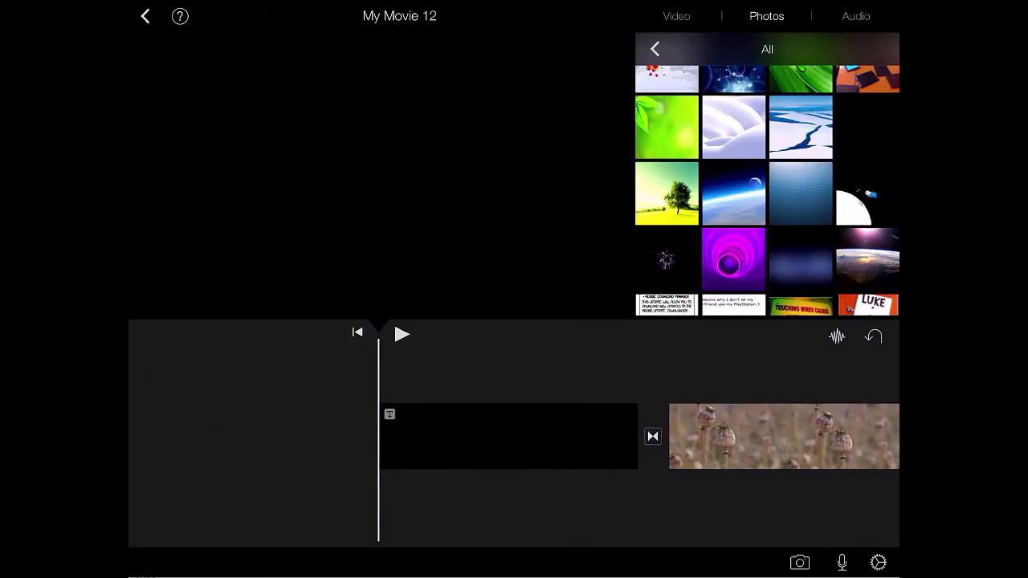
# Step: Preview the movie from the beginning, then return to the project overview
pyautogui.click(402, 334)
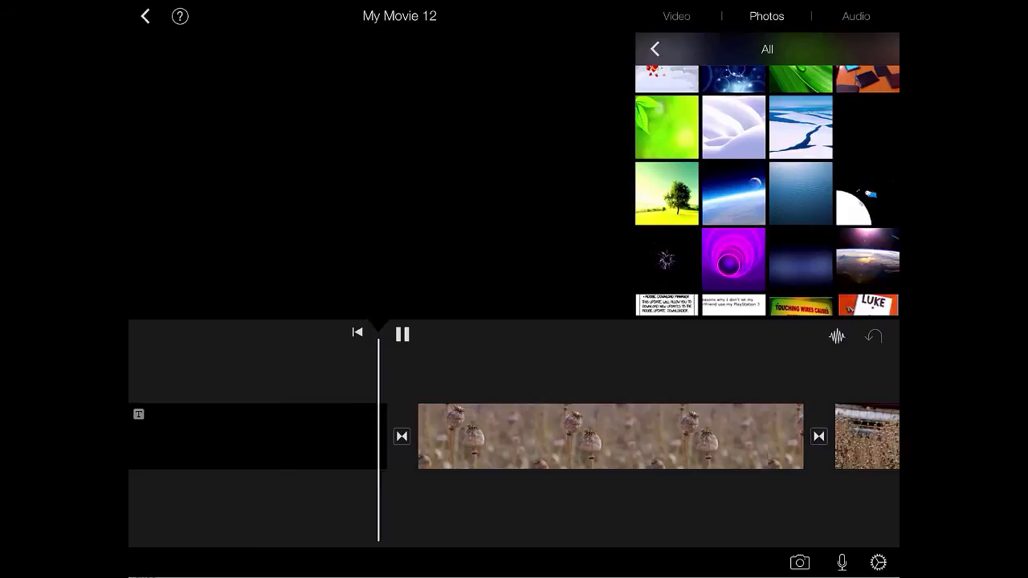
pyautogui.click(401, 334)
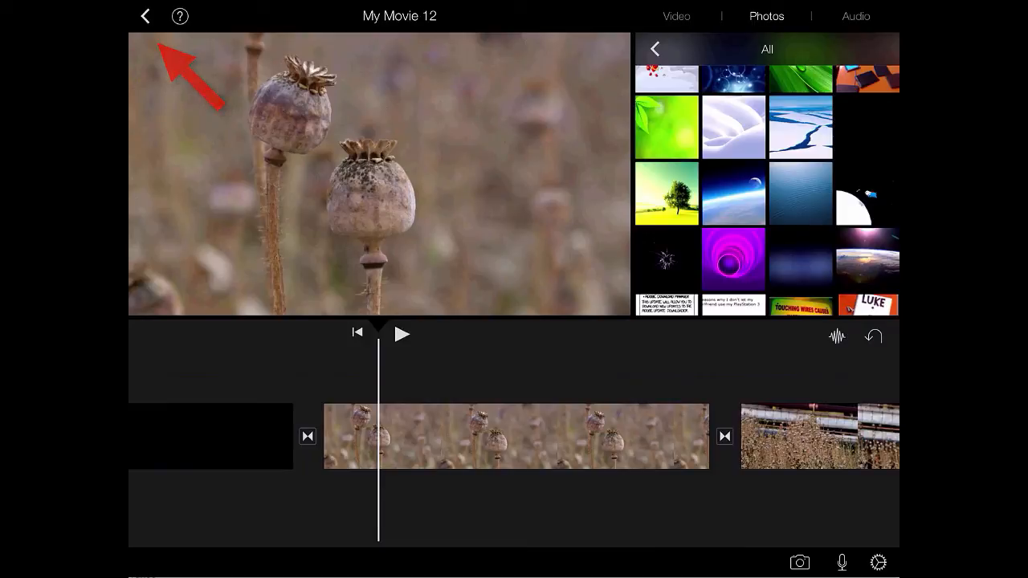
pyautogui.click(145, 16)
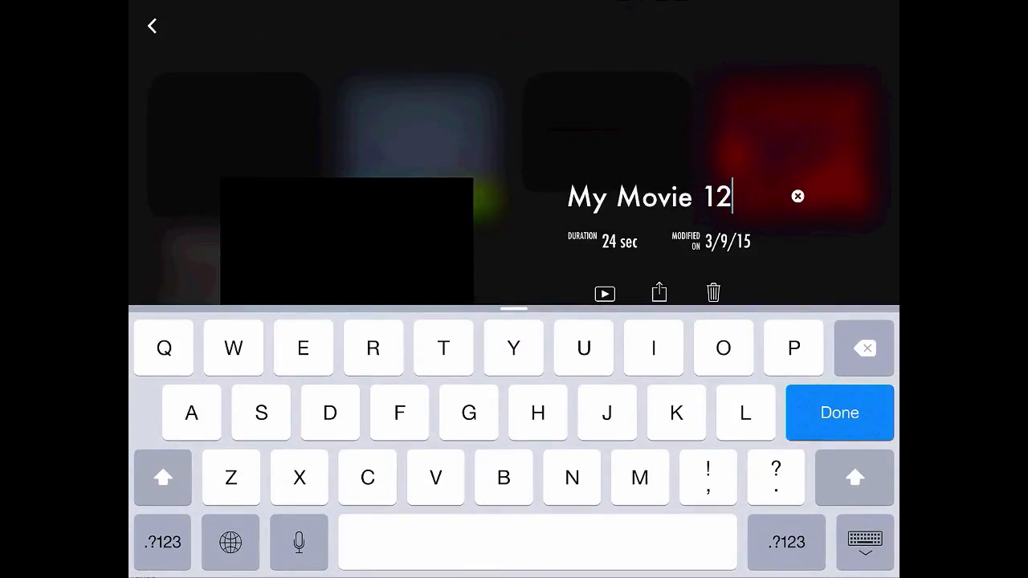
# Step: Keep the project name 'My Movie 12' and bring up its sharing options
pyautogui.click(839, 411)
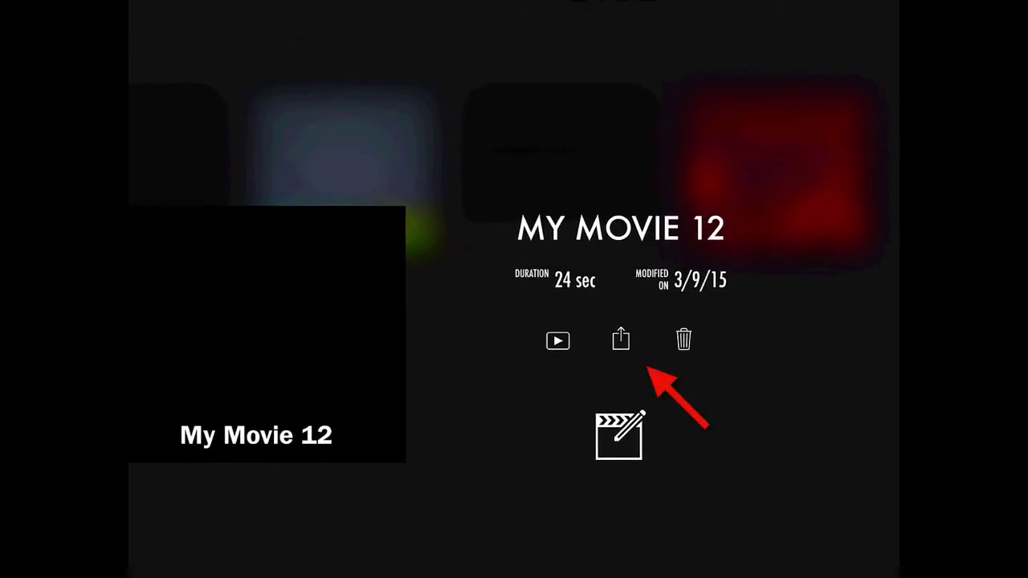
pyautogui.click(621, 341)
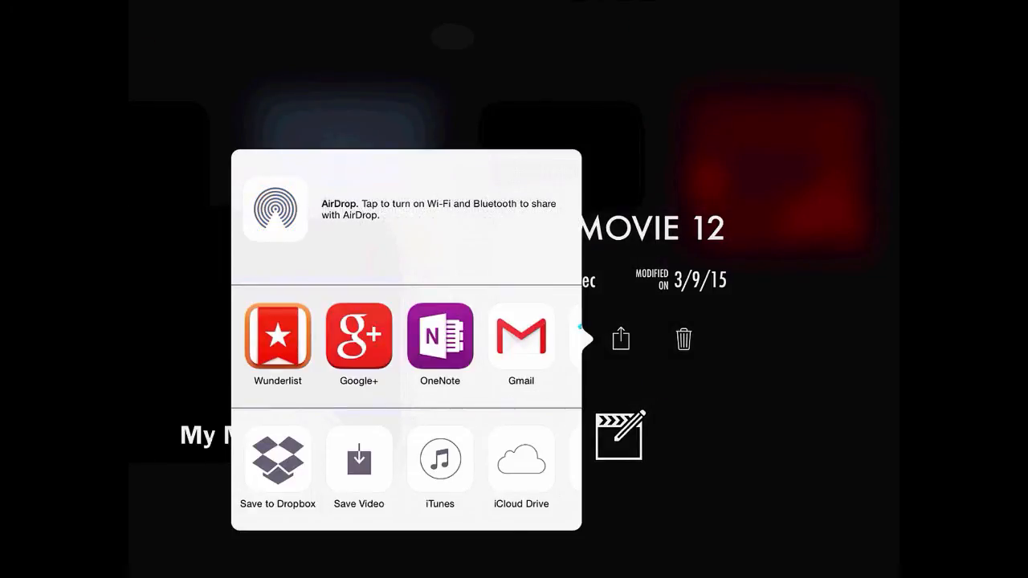
# Step: Browse the share sheet past the sharing apps to reach Save Video
pyautogui.hscroll(-3)
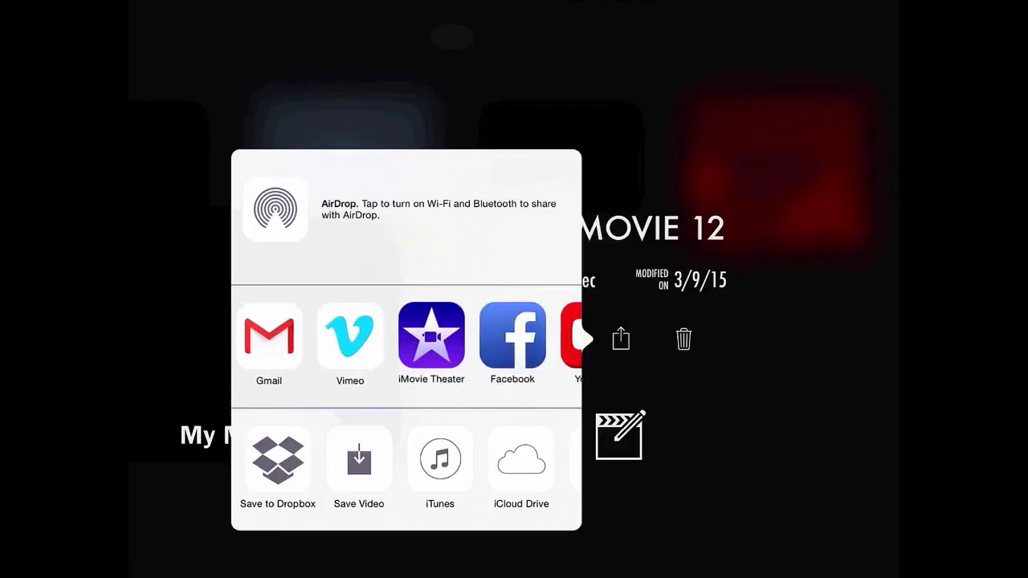
pyautogui.hscroll(-3)
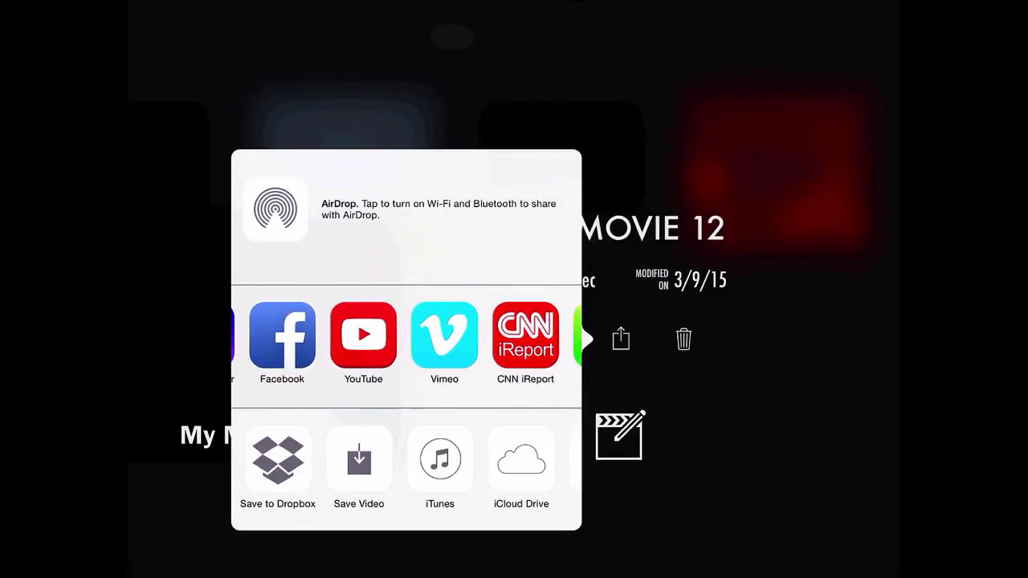
pyautogui.click(358, 459)
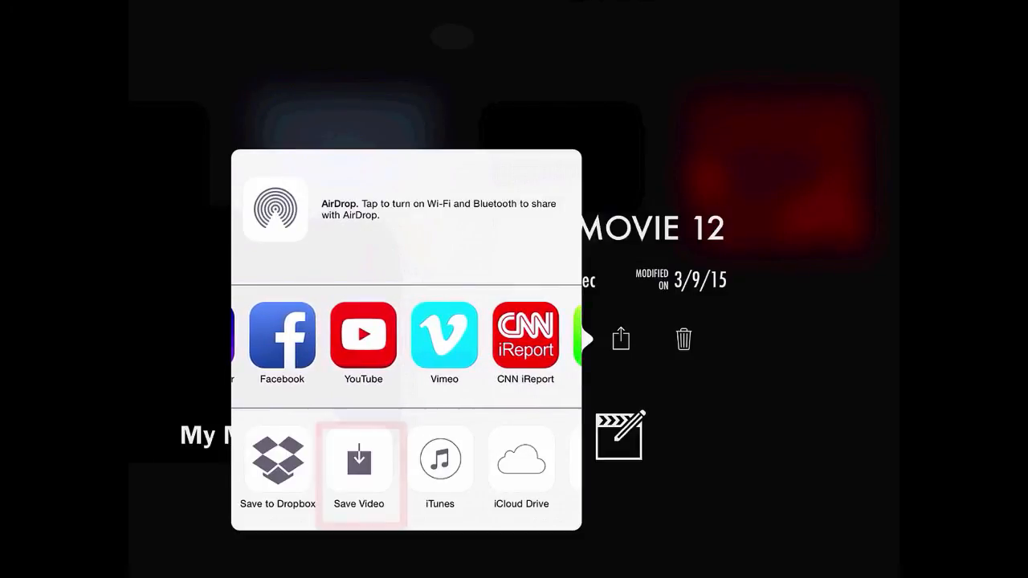
pyautogui.click(360, 459)
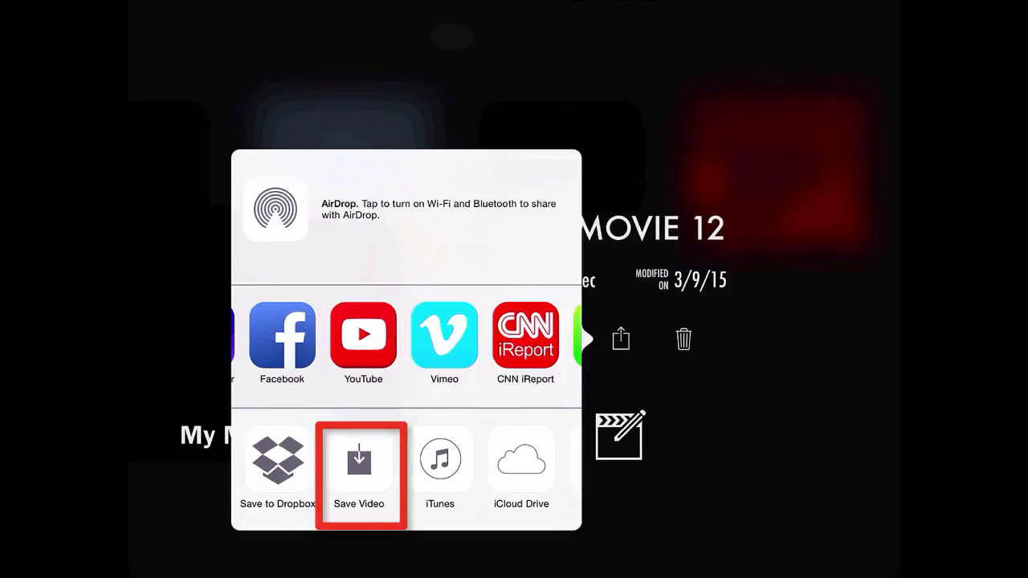
# Step: Save 'My Movie 12' to the Photo Library and dismiss the export confirmation
pyautogui.click(360, 472)
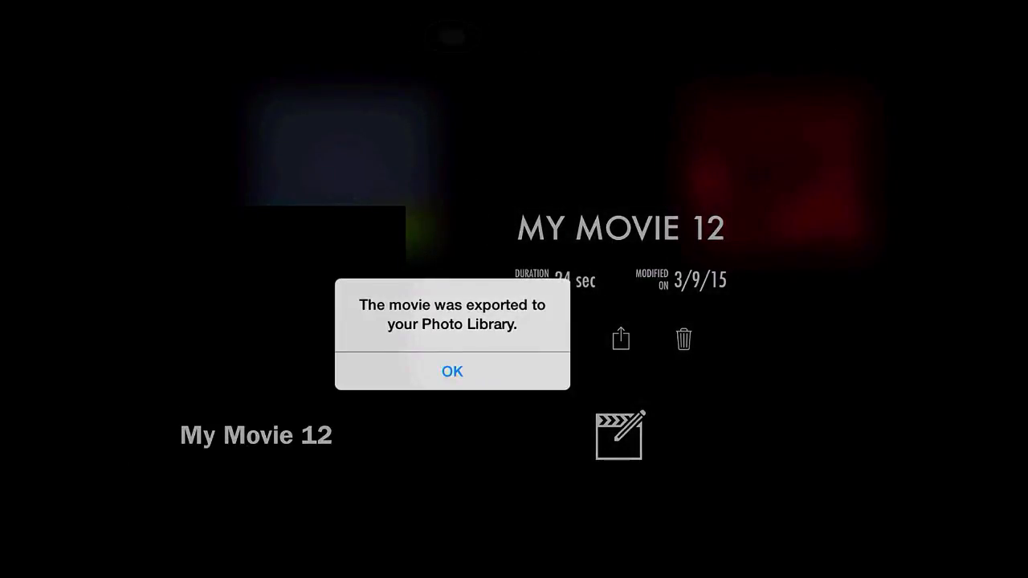
pyautogui.click(453, 371)
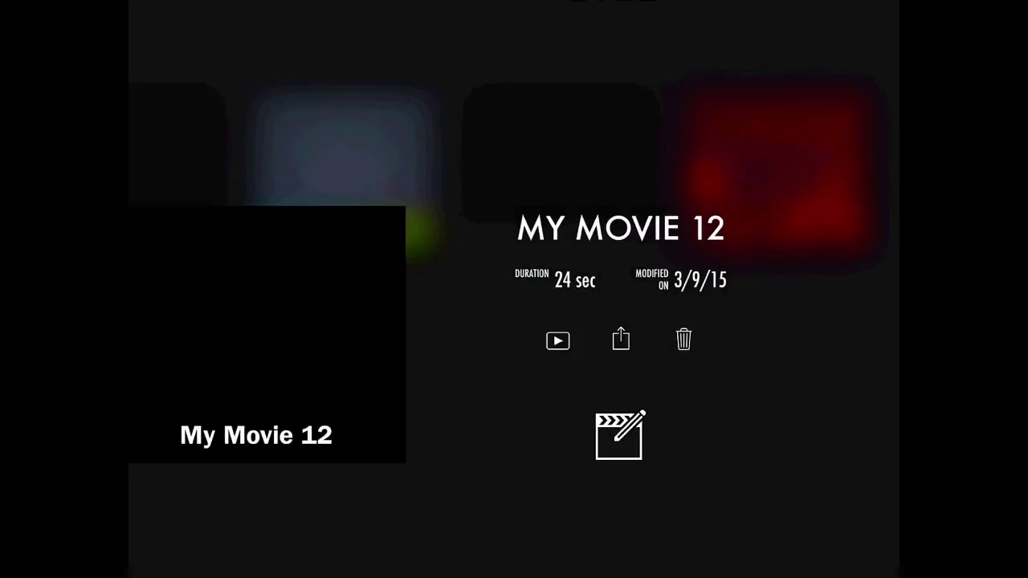